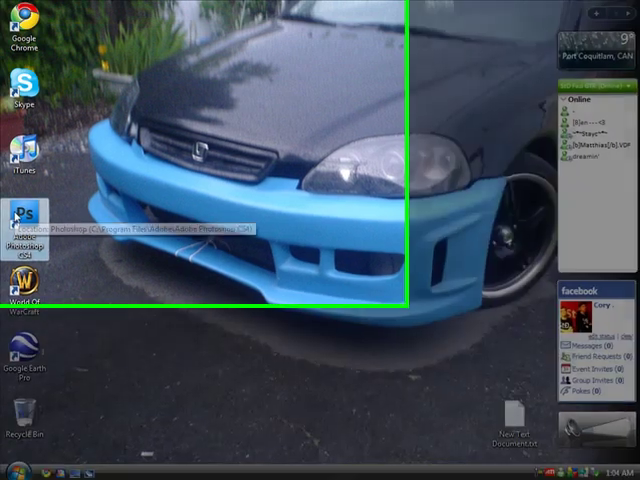
# Step: Launch Adobe Photoshop CS4 from its desktop shortcut
pyautogui.doubleClick(22, 216)
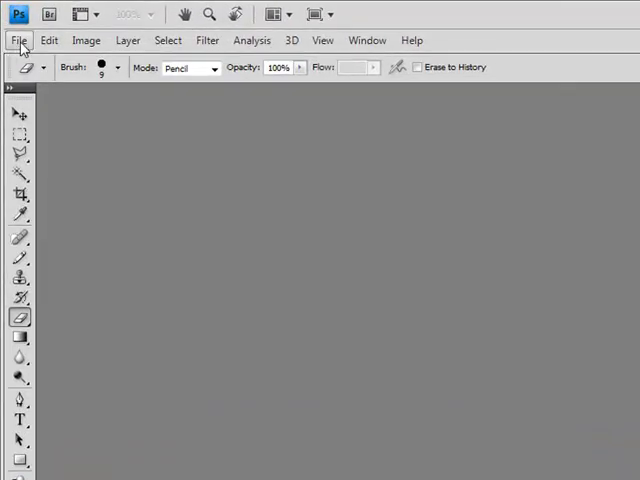
# Step: Create a new 500×500 px, 100 ppi RGB document with a white background
pyautogui.click(18, 40)
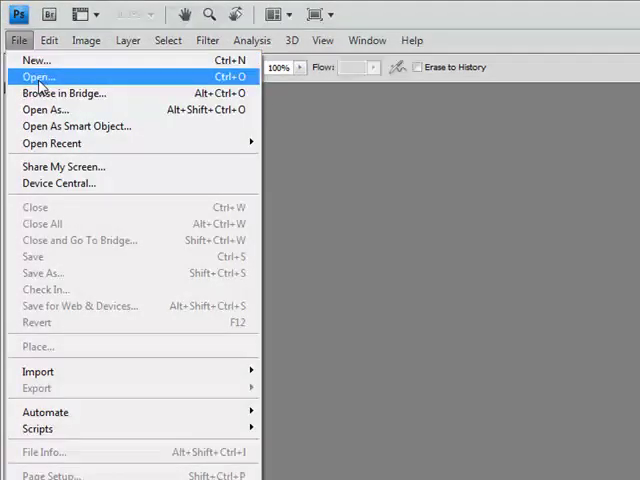
pyautogui.click(36, 60)
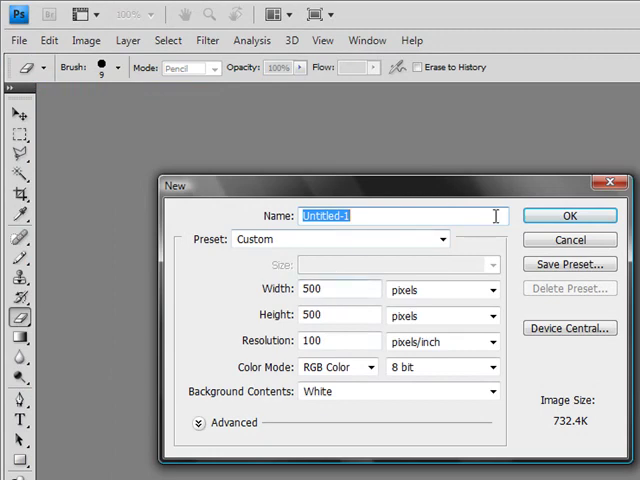
pyautogui.click(568, 216)
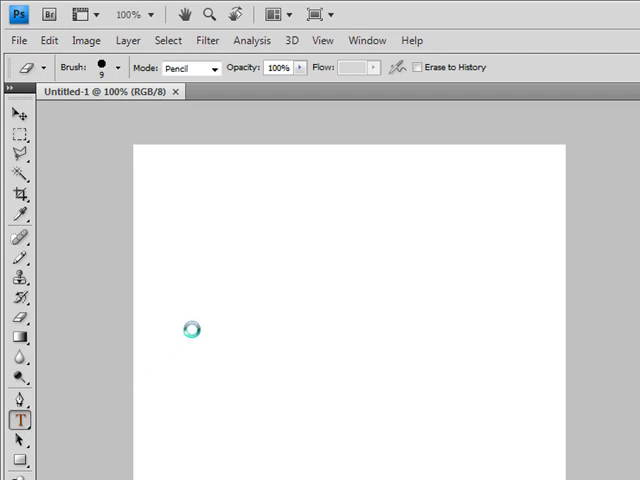
# Step: Write 'CompHacksFYI' in blue Calibri 48 pt near the middle of the canvas
pyautogui.click(18, 430)
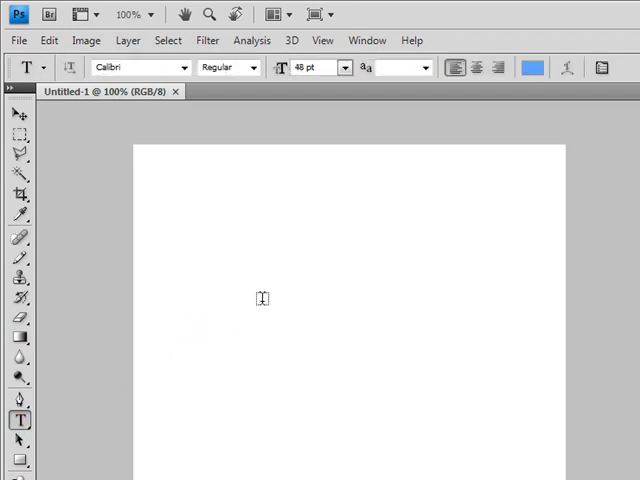
pyautogui.click(256, 300)
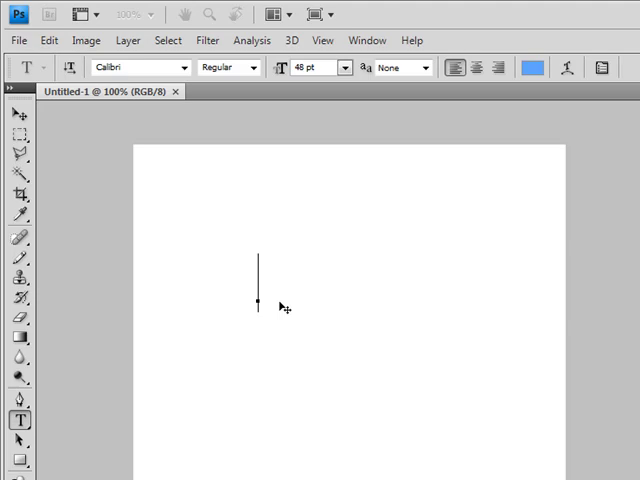
pyautogui.write('Comp')
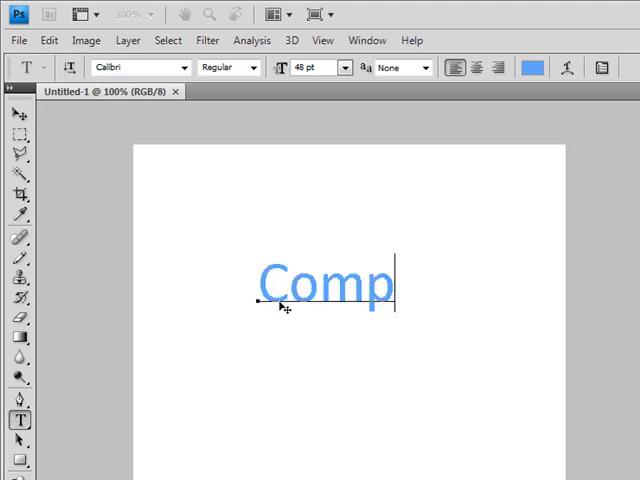
pyautogui.write('HacksFYI')
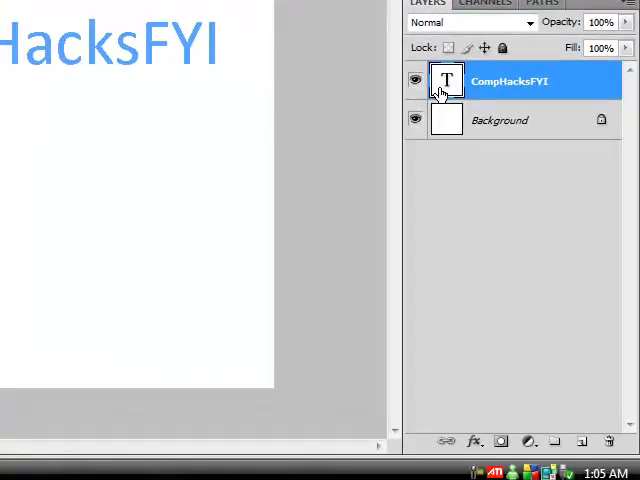
# Step: Duplicate the CompHacksFYI text layer and move the copy just below the original
pyautogui.moveTo(448, 80); pyautogui.dragTo(448, 308)
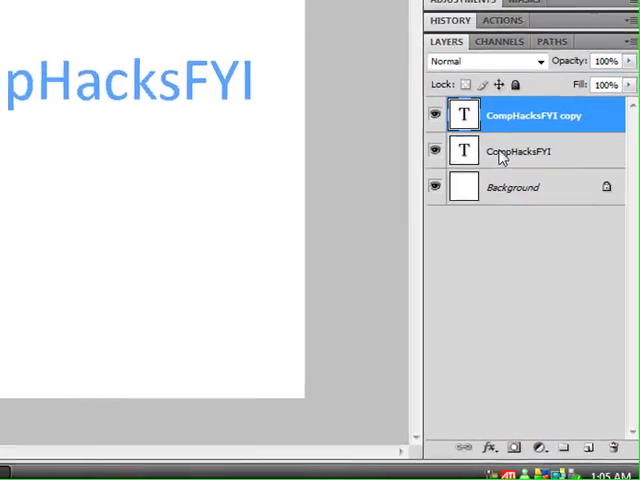
pyautogui.click(536, 152)
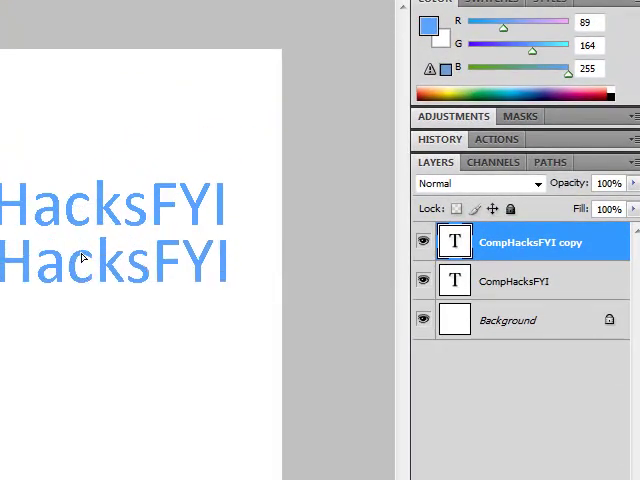
pyautogui.click(36, 28)
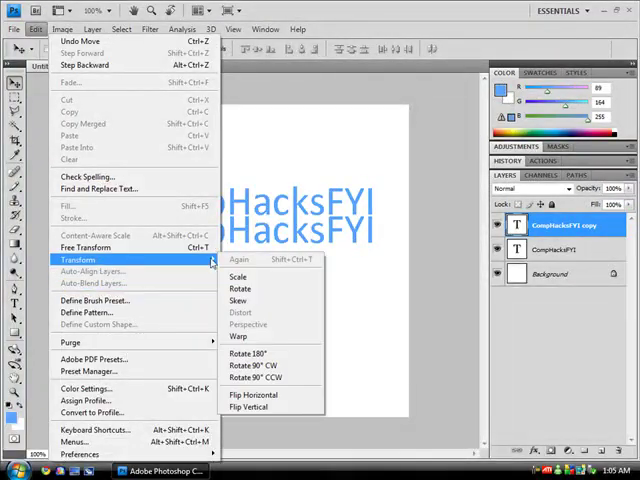
# Step: Flip the copied text layer vertically so it mirrors the original
pyautogui.click(250, 404)
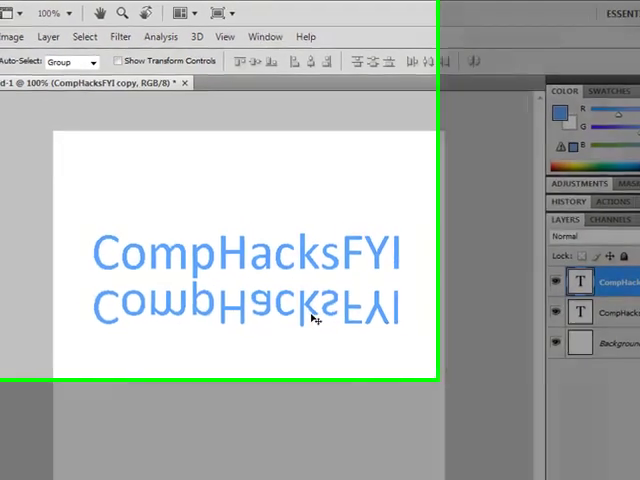
# Step: Add a layer mask to the copy and choose the Black, White gradient preset
pyautogui.click(148, 46)
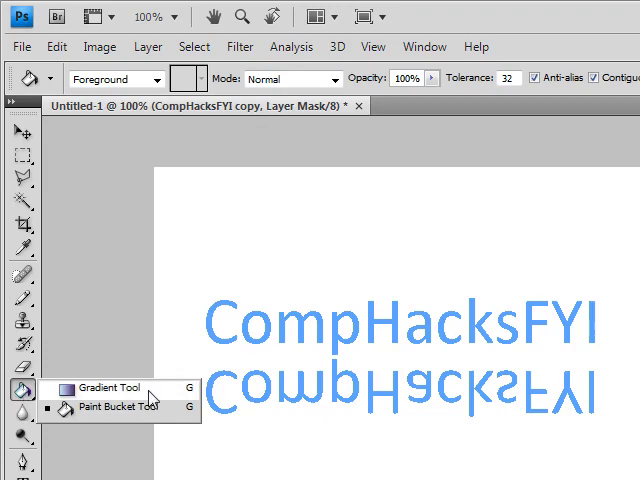
pyautogui.click(108, 388)
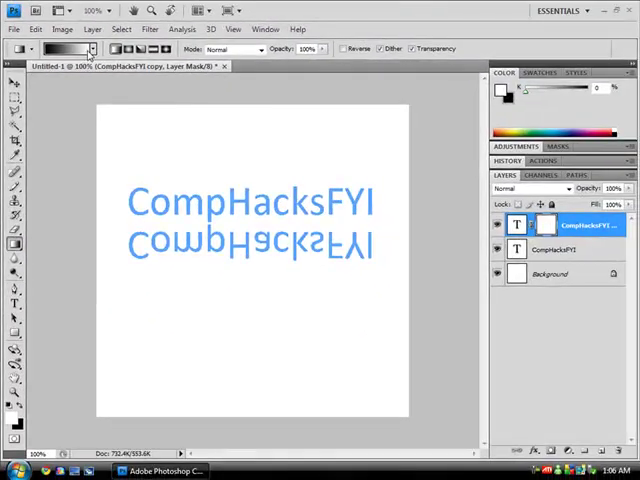
pyautogui.click(68, 48)
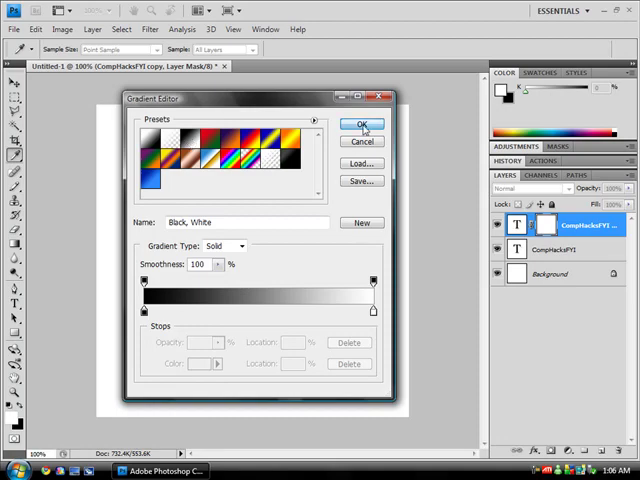
pyautogui.click(362, 124)
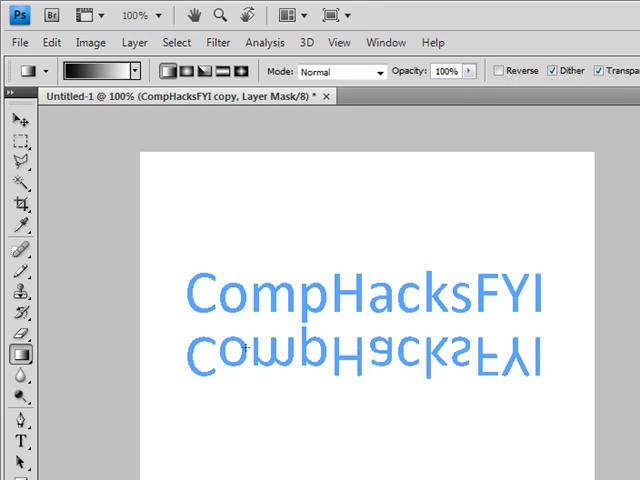
pyautogui.moveTo(384, 352)
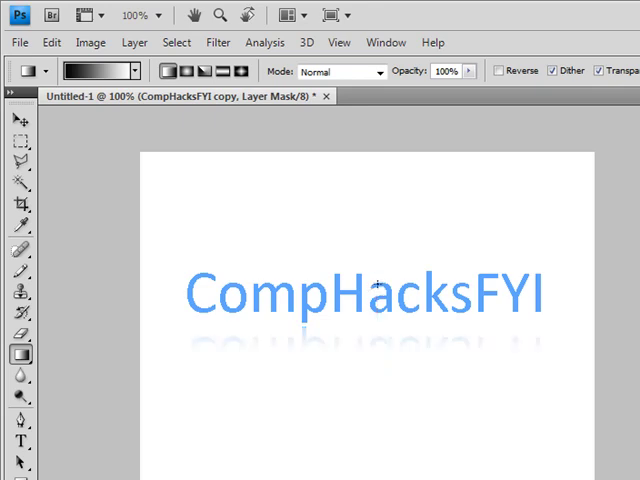
pyautogui.moveTo(380, 358)
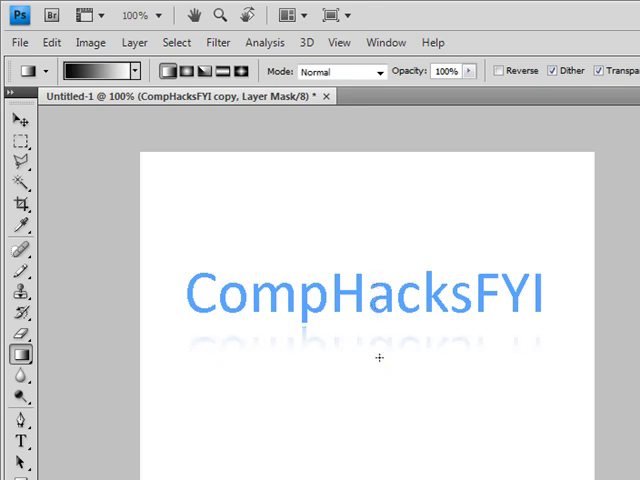
# Step: Drag a vertical gradient over the mask so the mirrored text fades out downward
pyautogui.moveTo(372, 268); pyautogui.dragTo(372, 376)
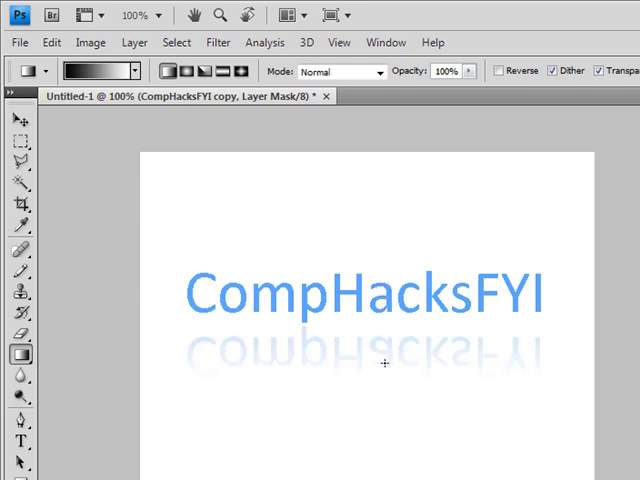
pyautogui.moveTo(180, 208)
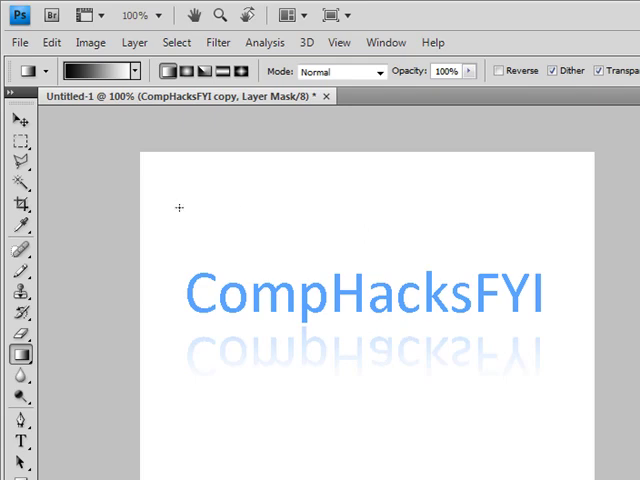